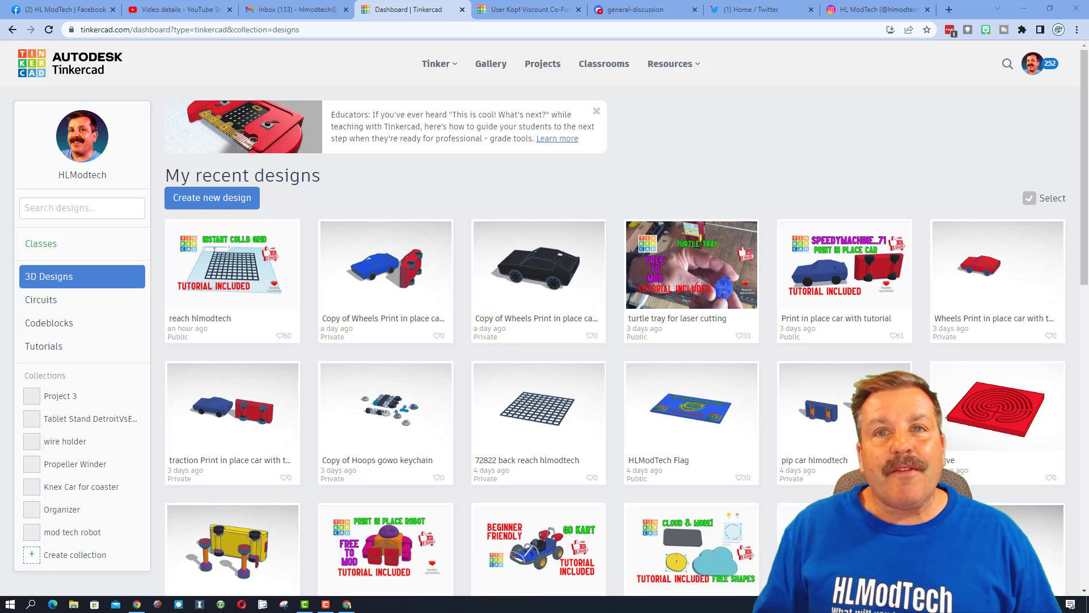
Create a new blank Codeblocks design from the dashboard.
left_click(49, 322)
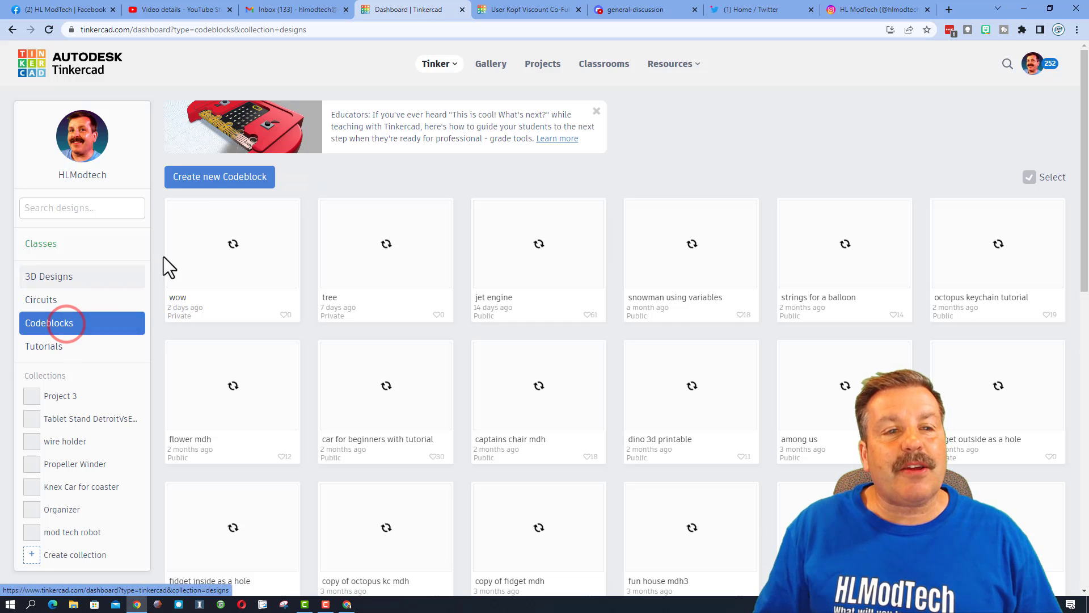
left_click(220, 176)
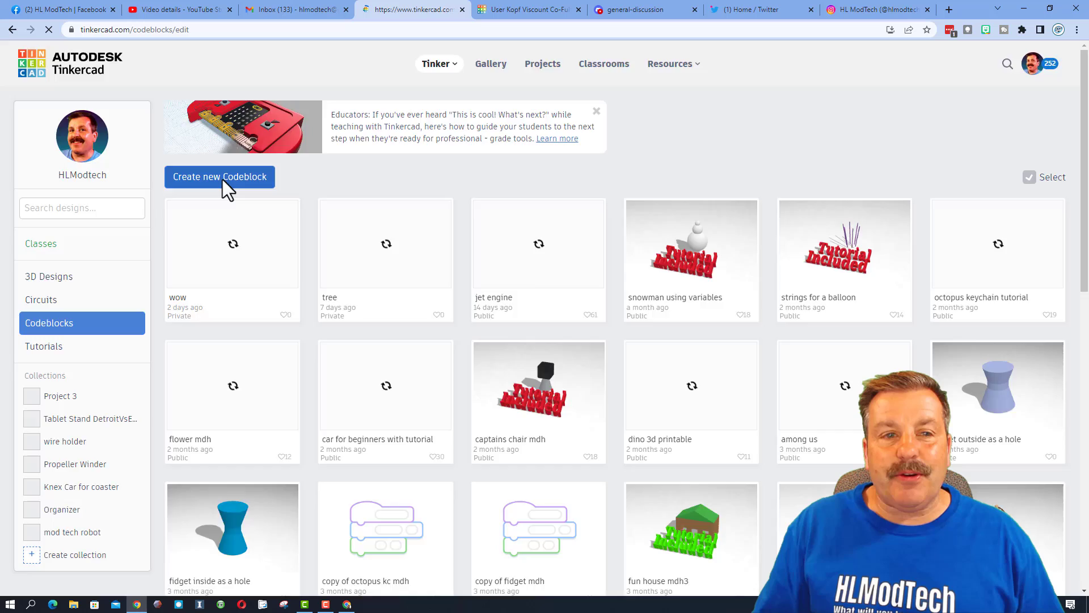
left_click(221, 176)
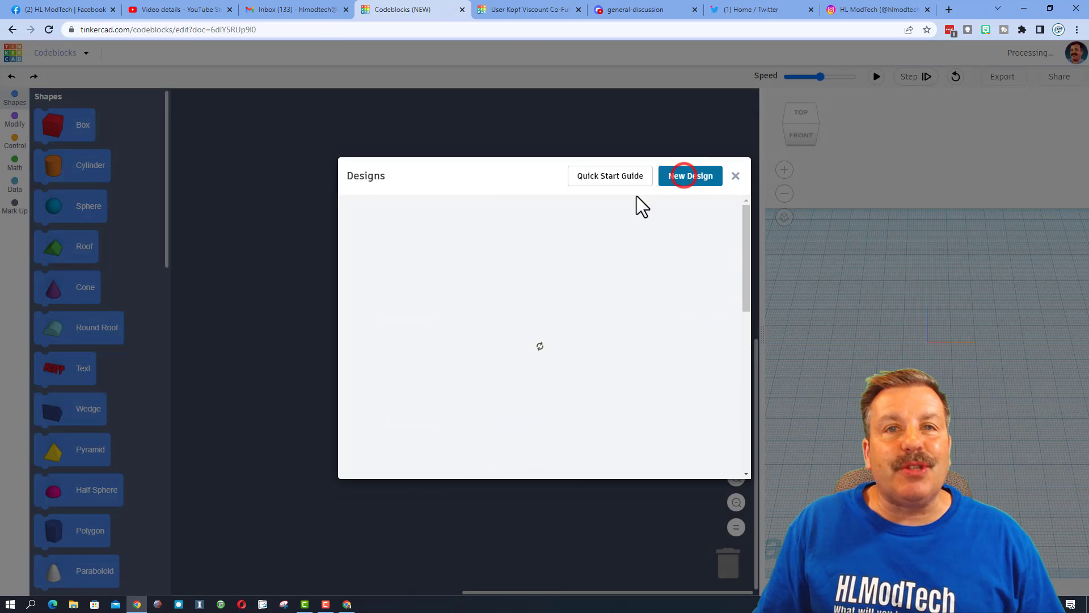
left_click(690, 175)
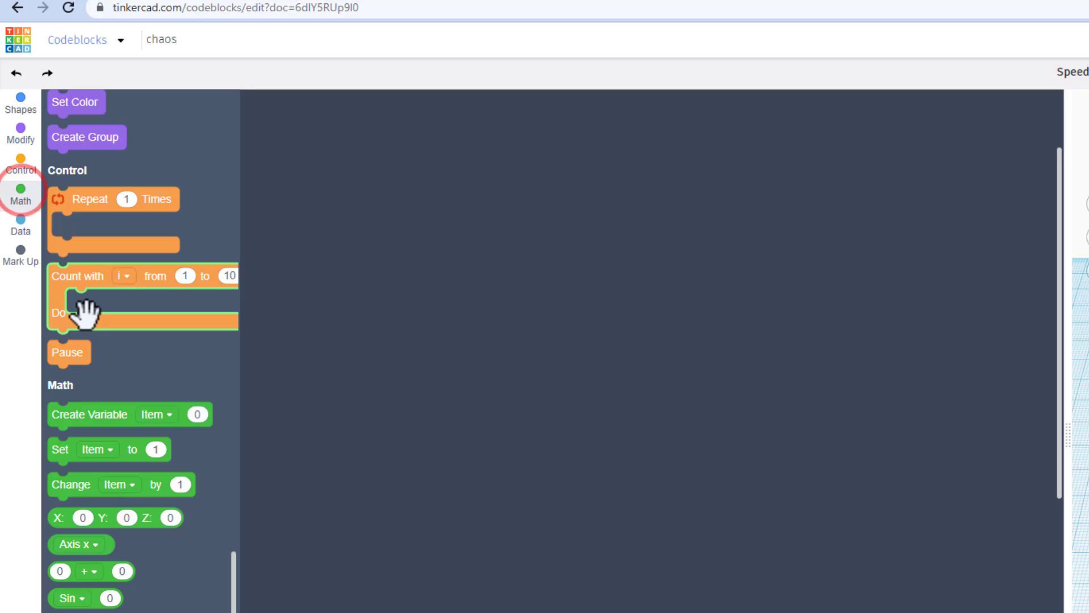
Add two Create Variable blocks named L and w, each starting at 0.
left_click_drag(89, 414, 496, 199)
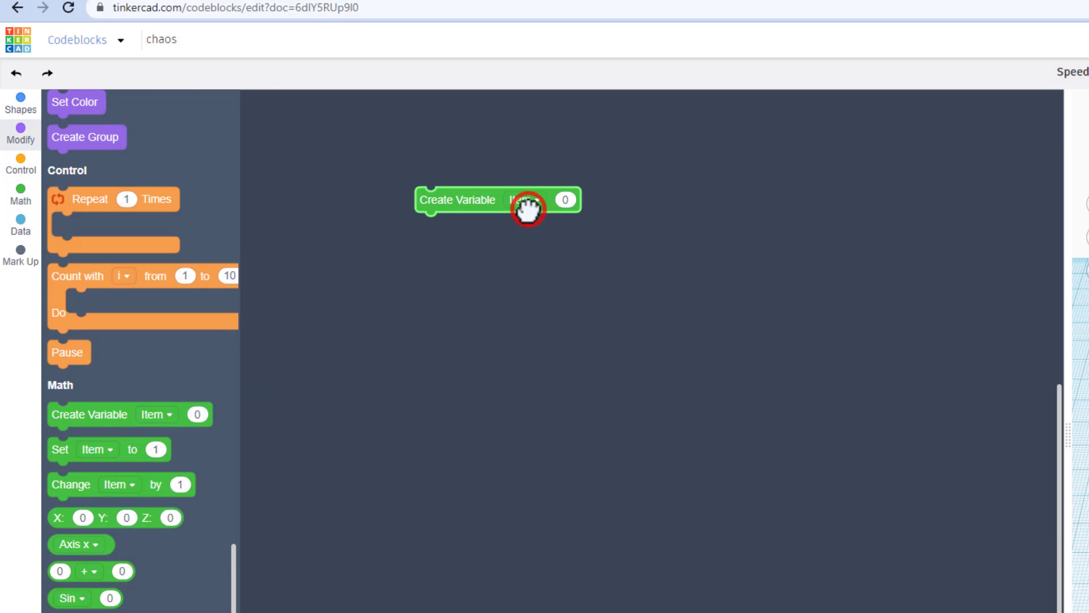
left_click(487, 254)
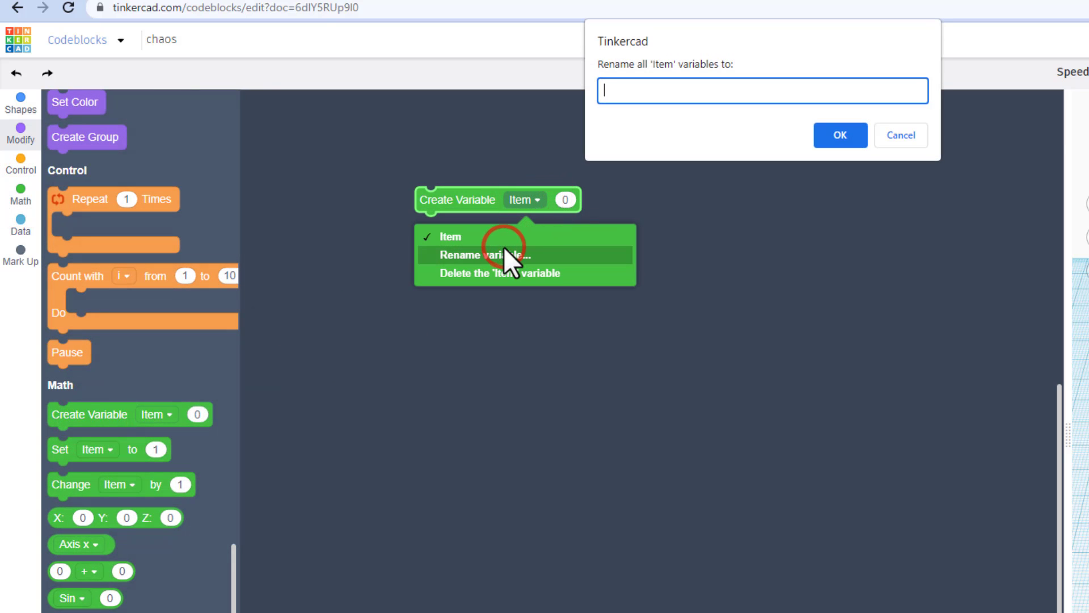
type("L")
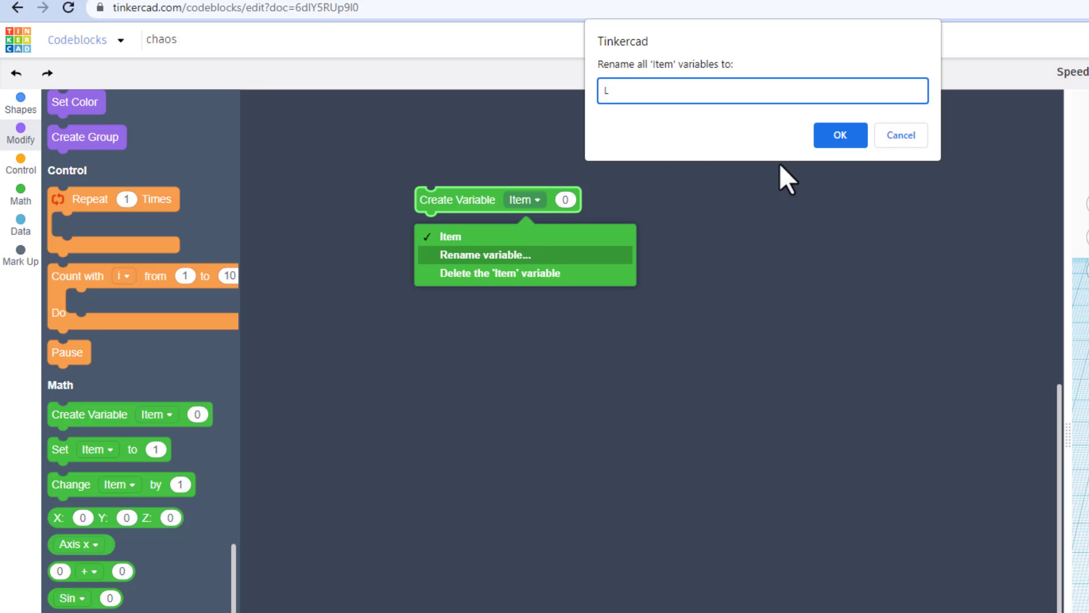
left_click(840, 135)
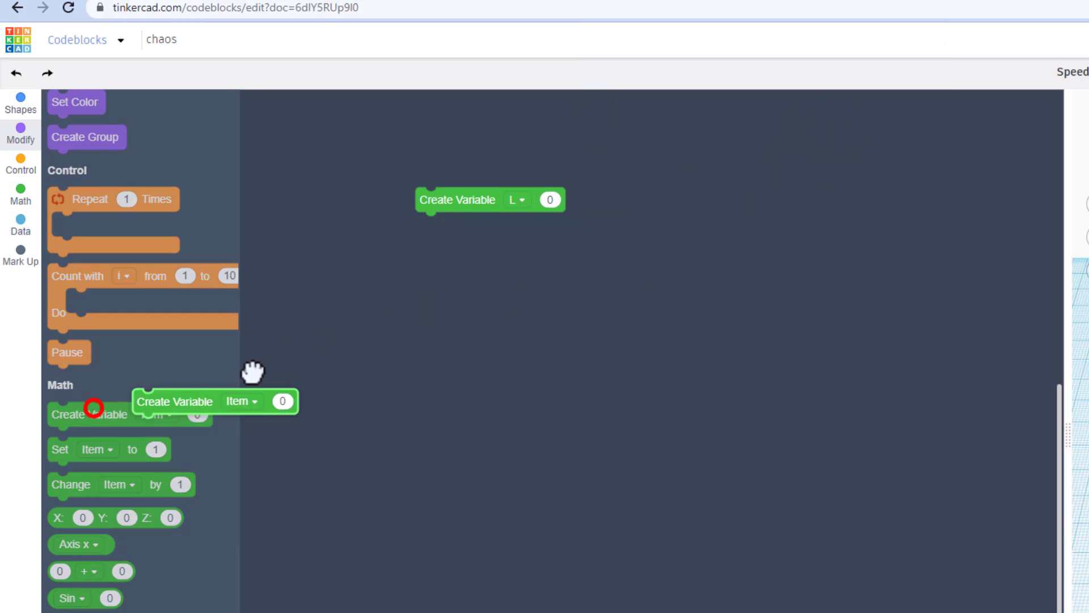
left_click(529, 224)
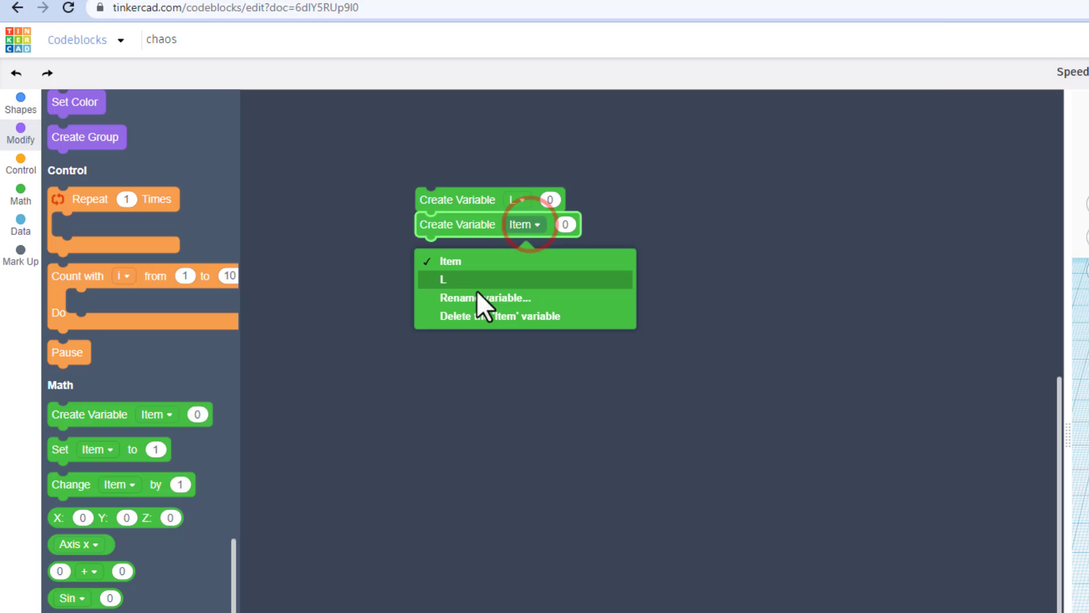
left_click(485, 297)
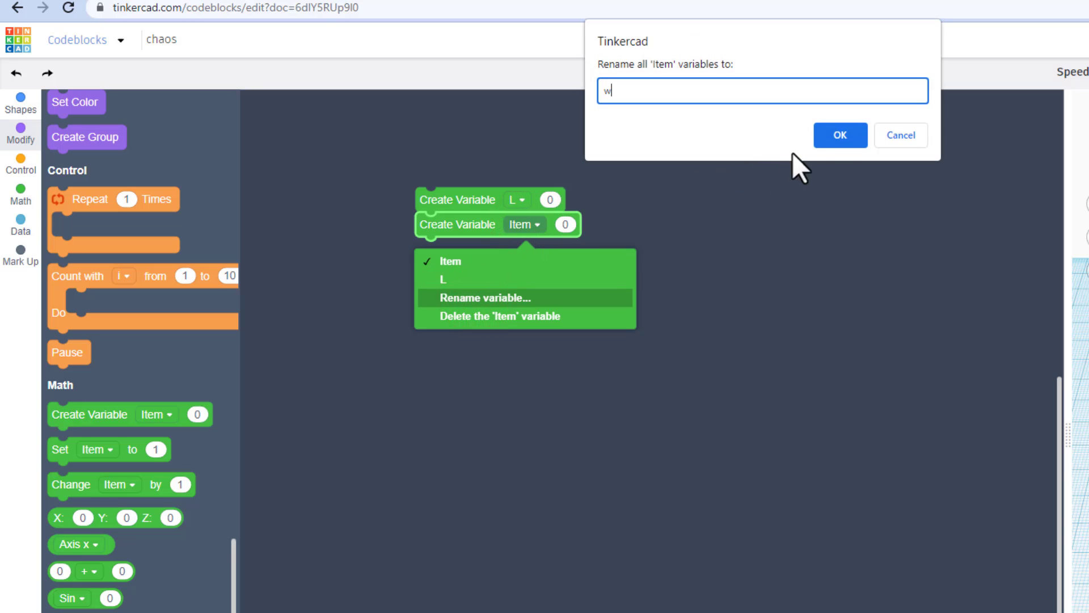
left_click(839, 135)
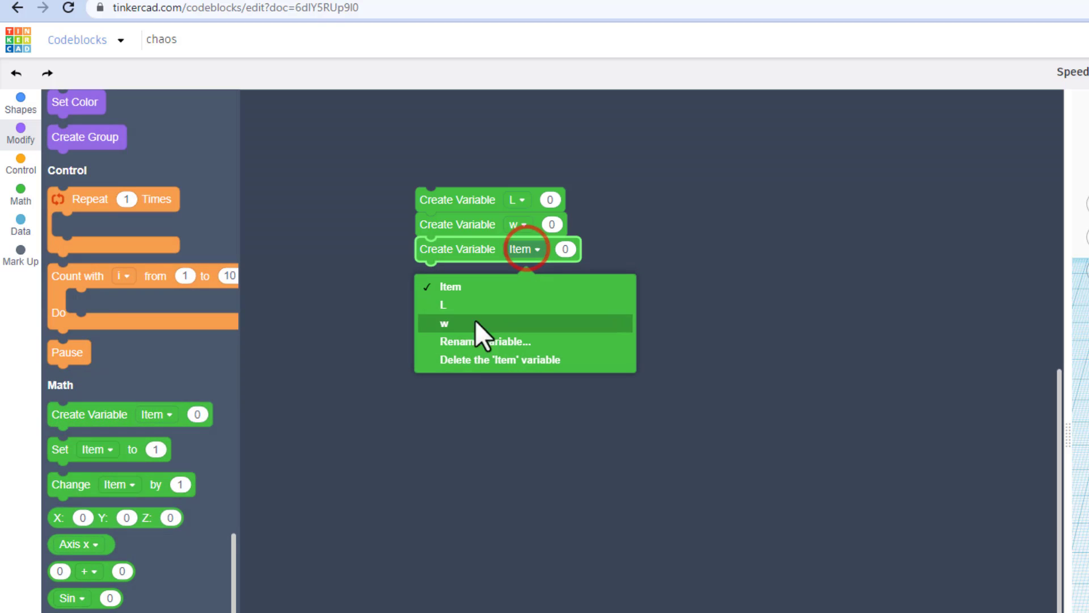
Add three more Create Variable blocks named n, size and turn, each at 0.
left_click(486, 341)
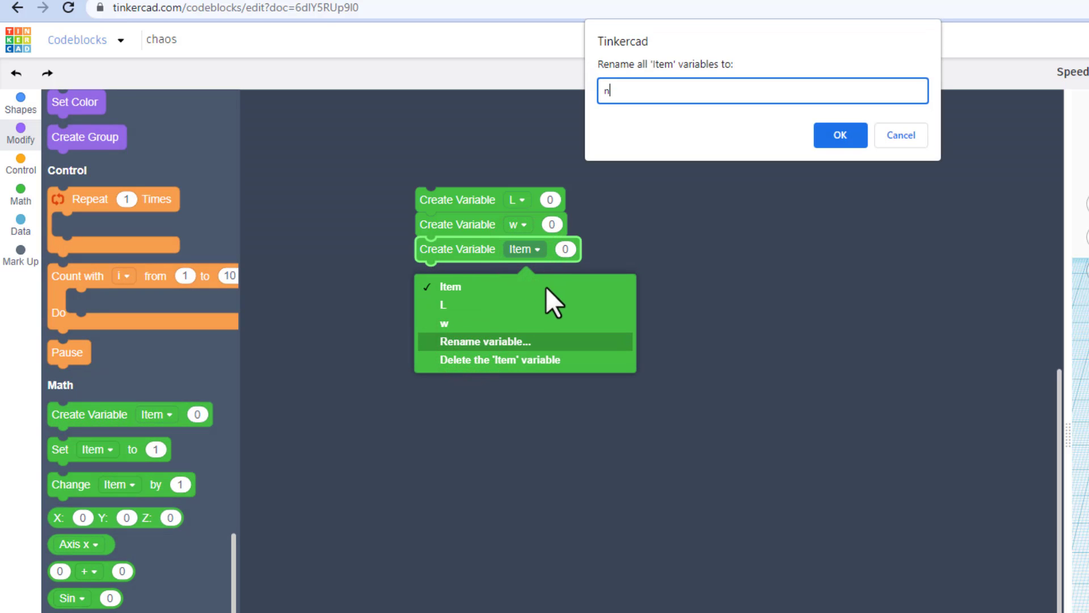
left_click(839, 135)
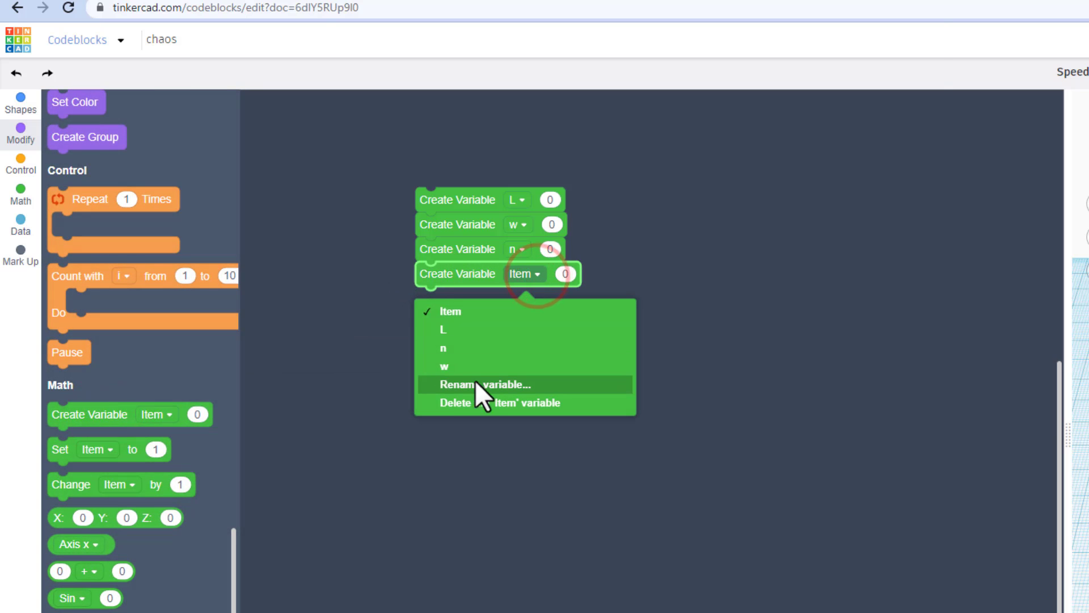
left_click(484, 383)
type("size")
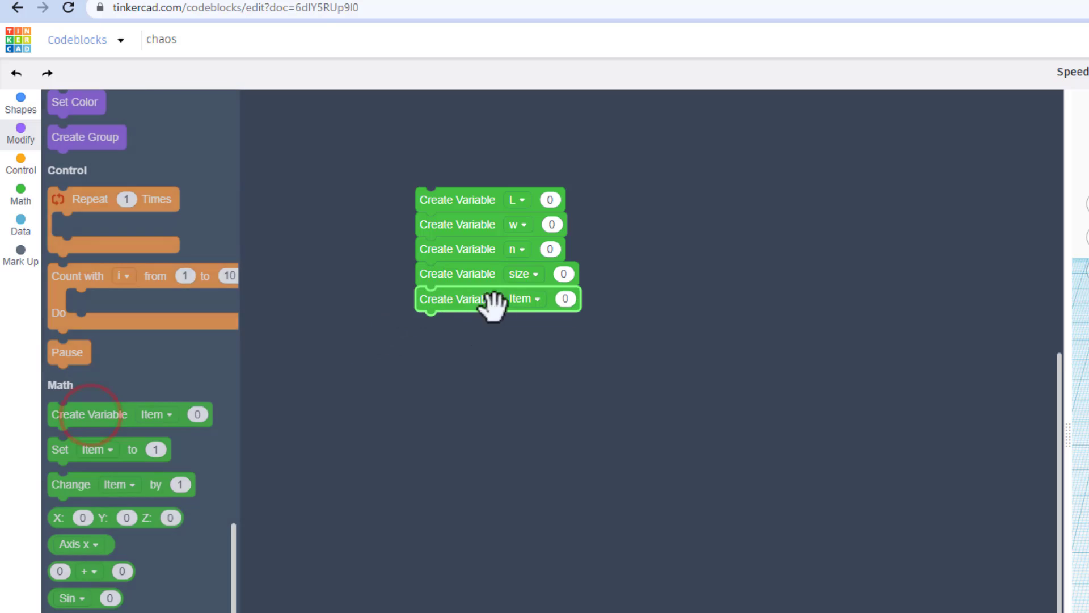
left_click(524, 298)
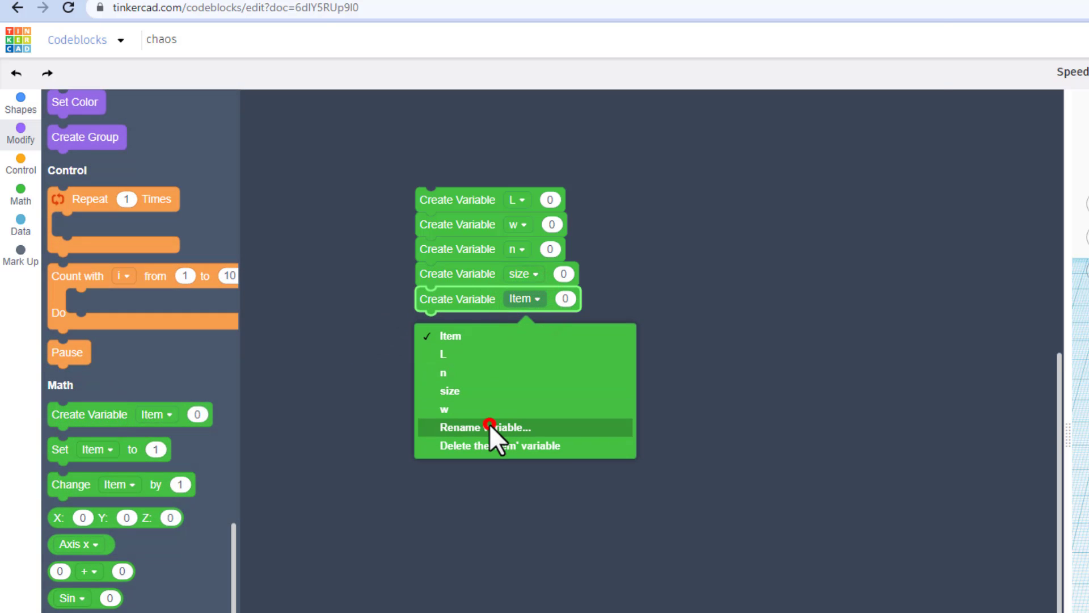
left_click(491, 426)
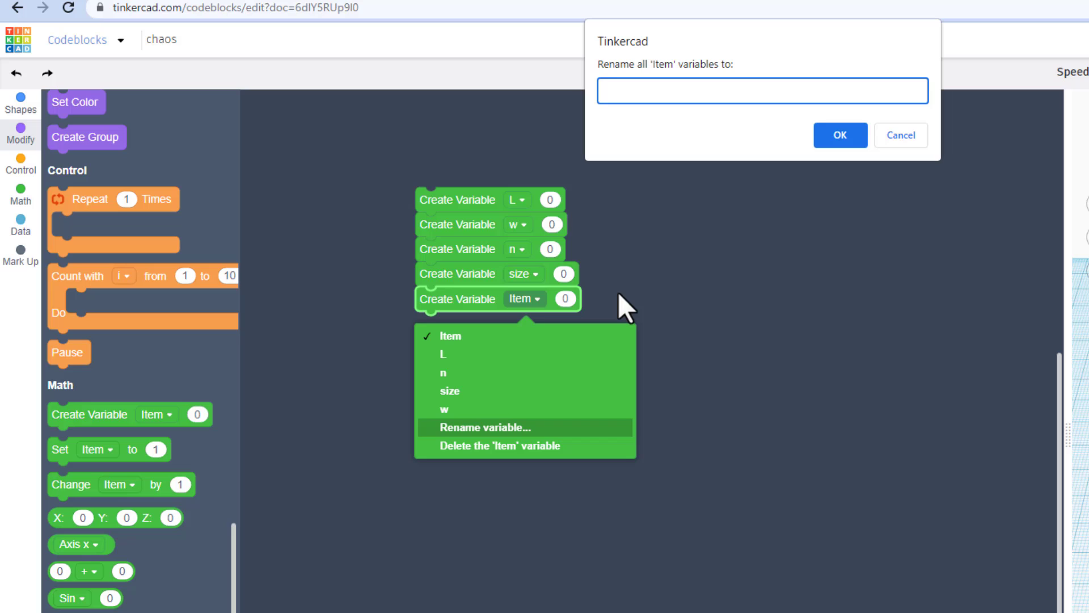
type("tur")
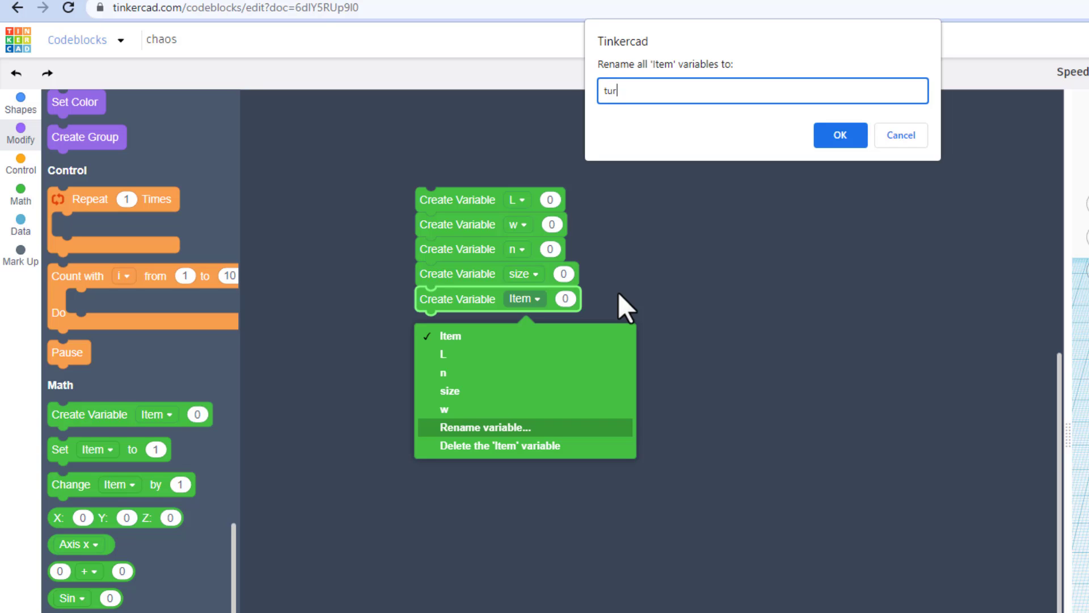
left_click(840, 135)
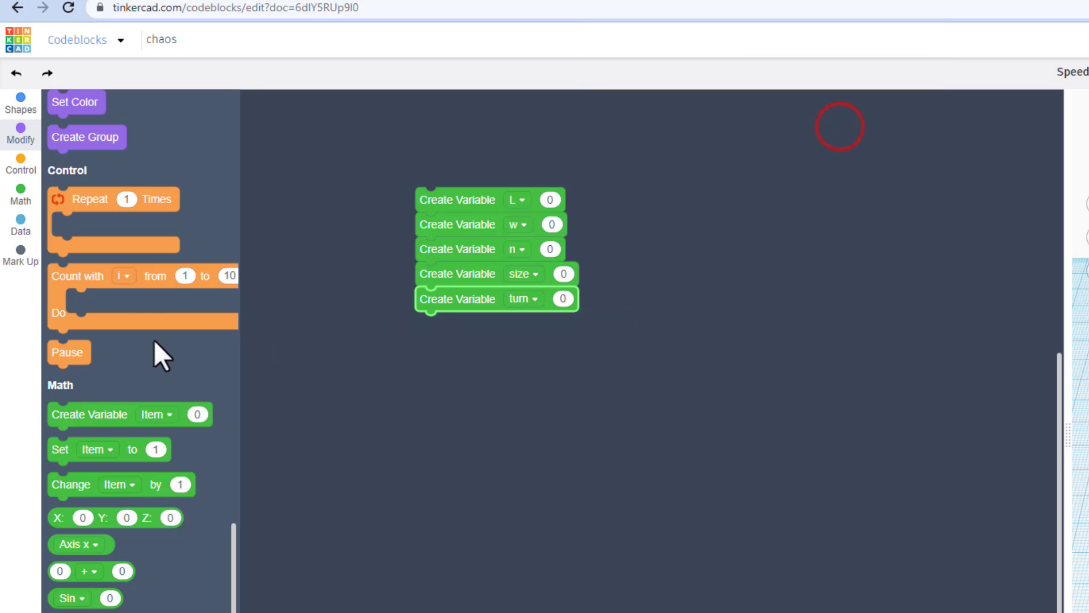
Add a Count loop to n containing a Tube Add block with radius L.
left_click_drag(78, 275, 439, 375)
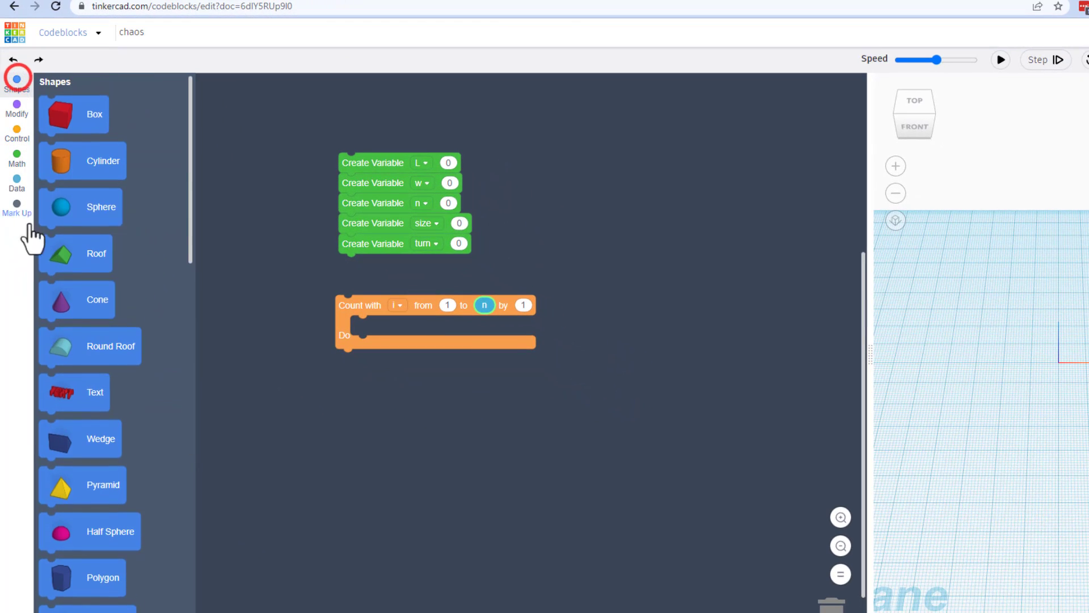
scroll("down", 3)
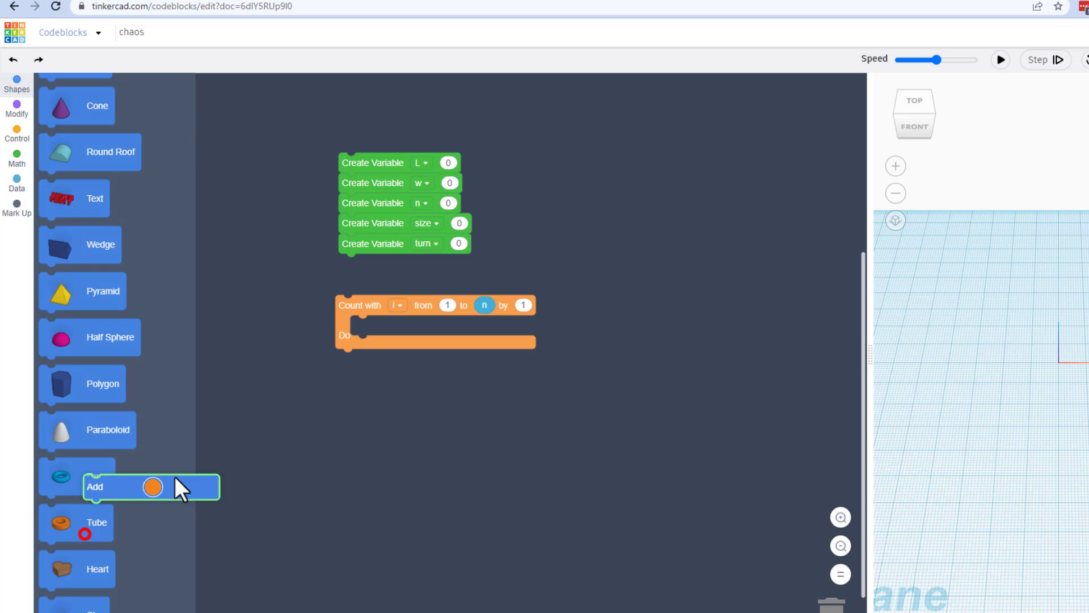
left_click_drag(151, 486, 389, 326)
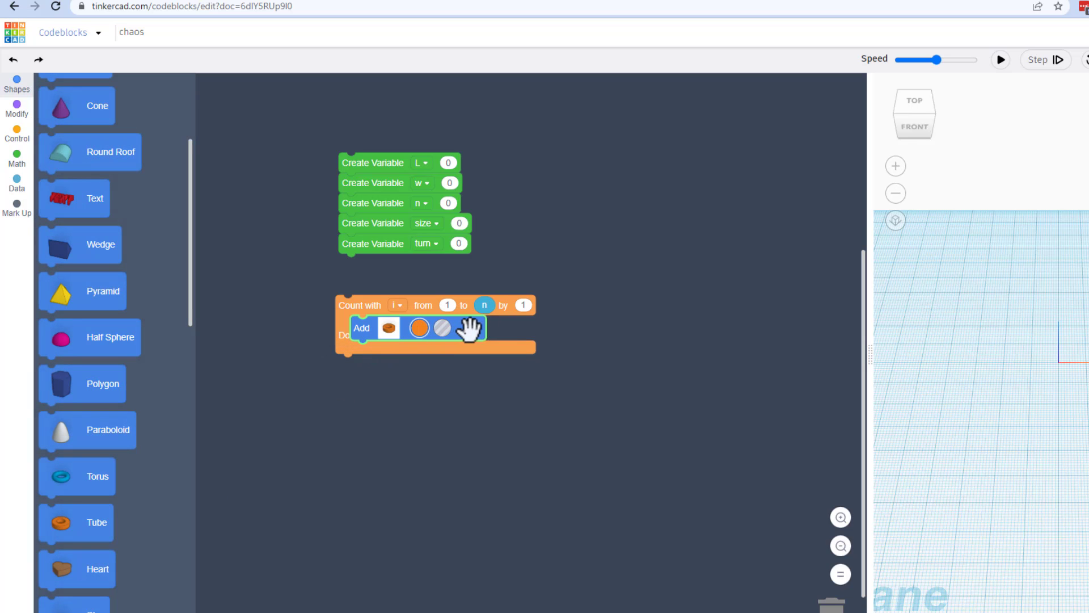
left_click(443, 327)
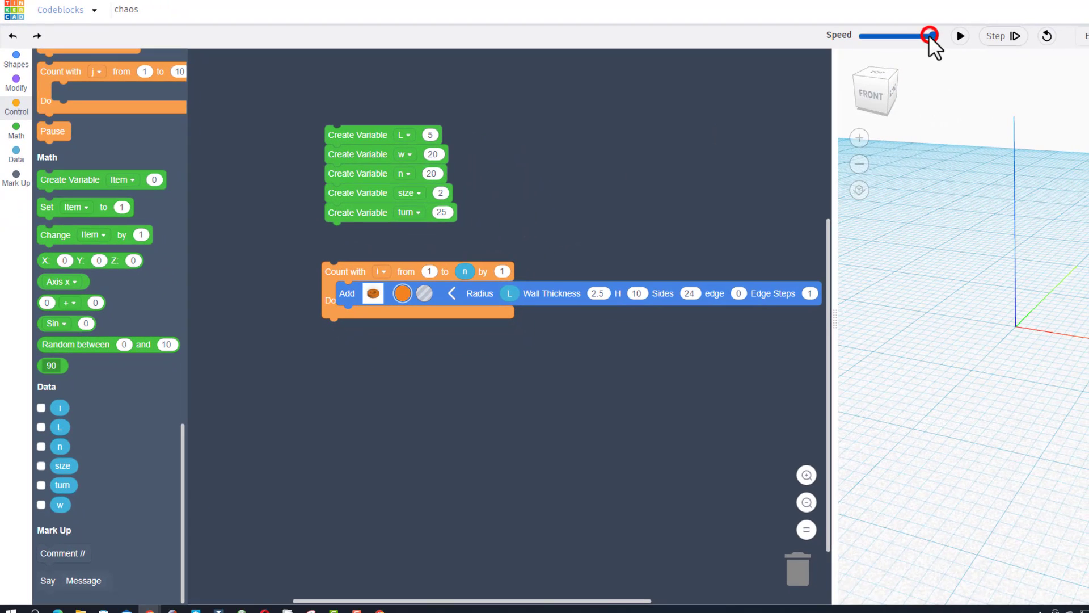
Run at maximum speed to build the orange tube and set its height to 2.
left_click(962, 35)
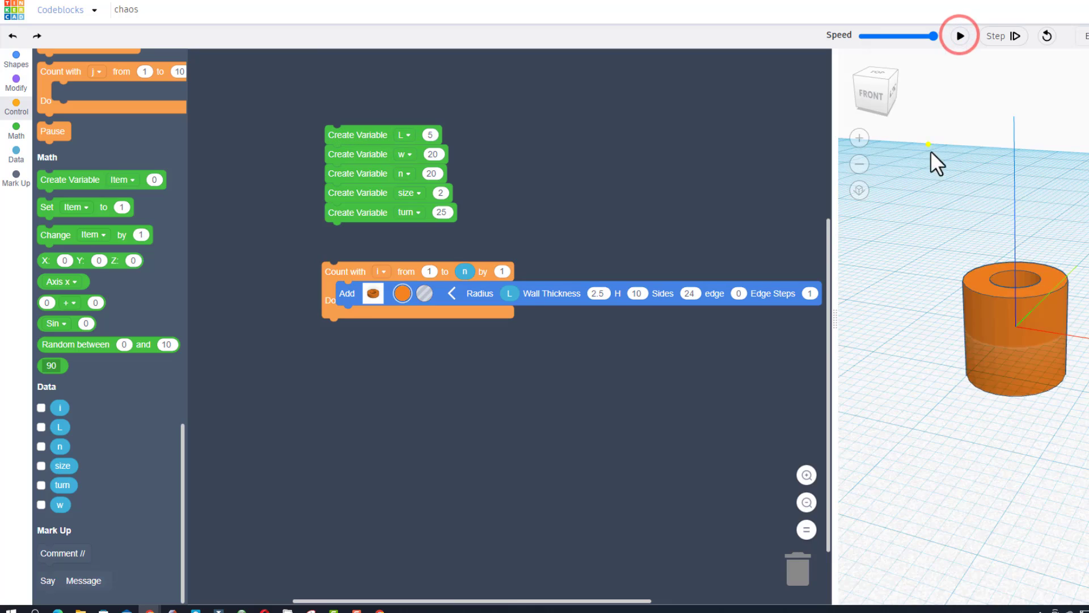
left_click(962, 35)
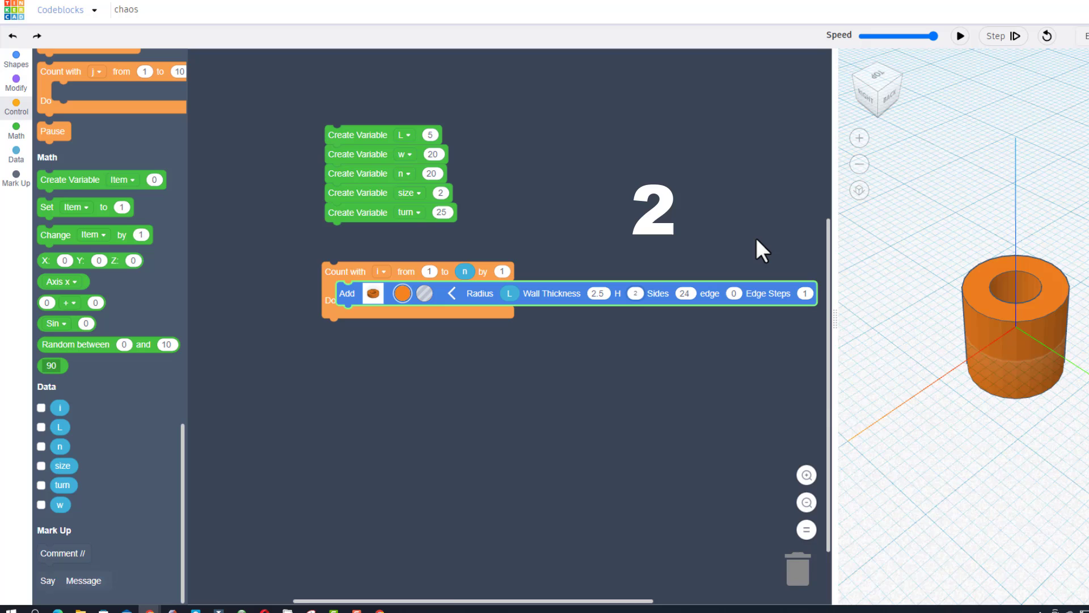
left_click(16, 88)
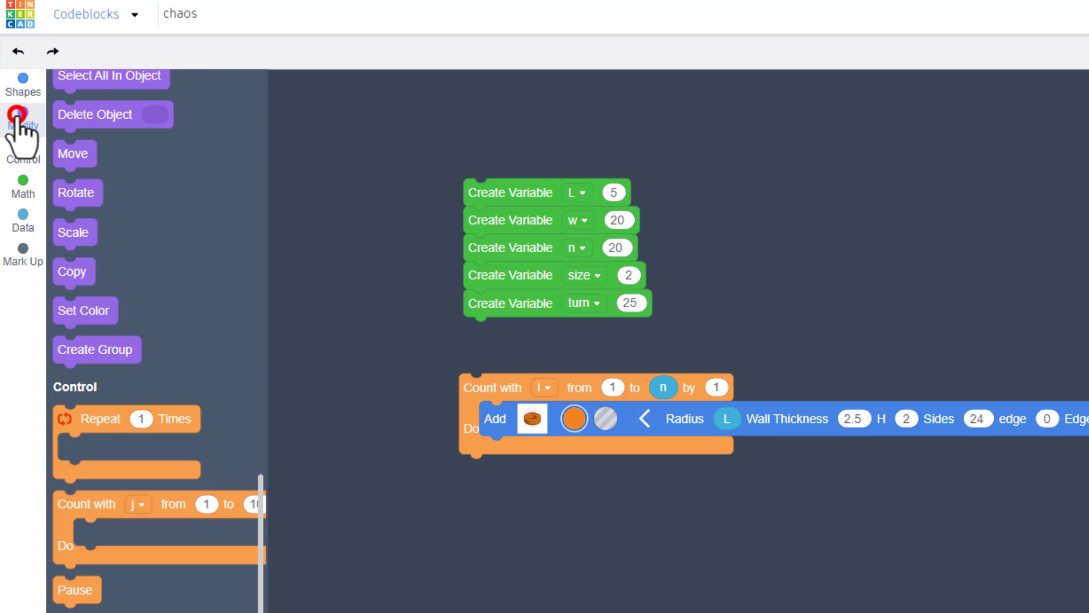
Move each tube inside the loop with a Z offset of i + 1.2.
left_click_drag(74, 153, 500, 469)
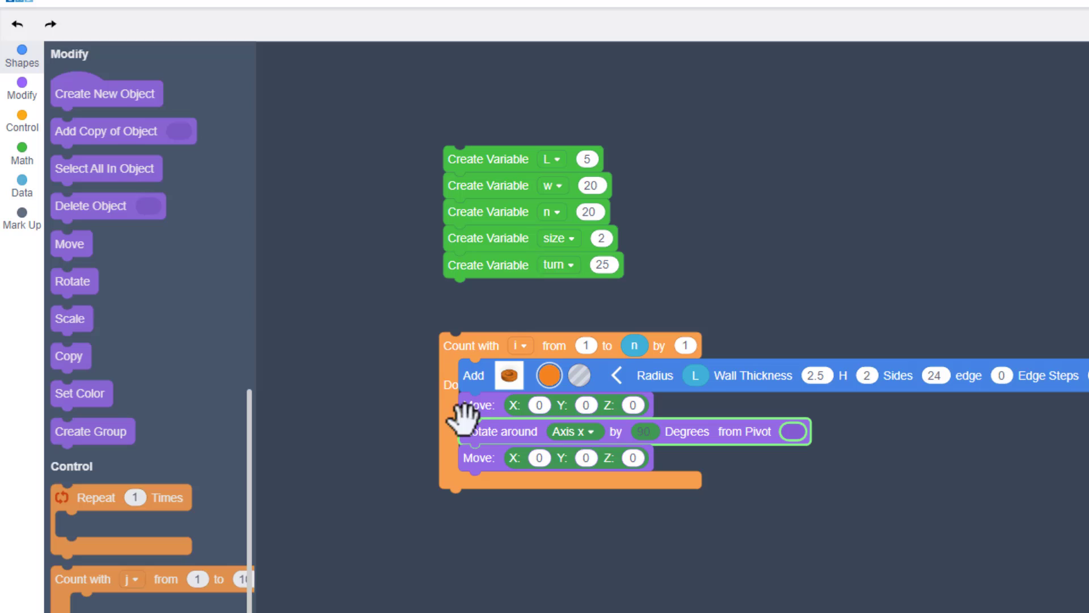
mouse_move(20, 193)
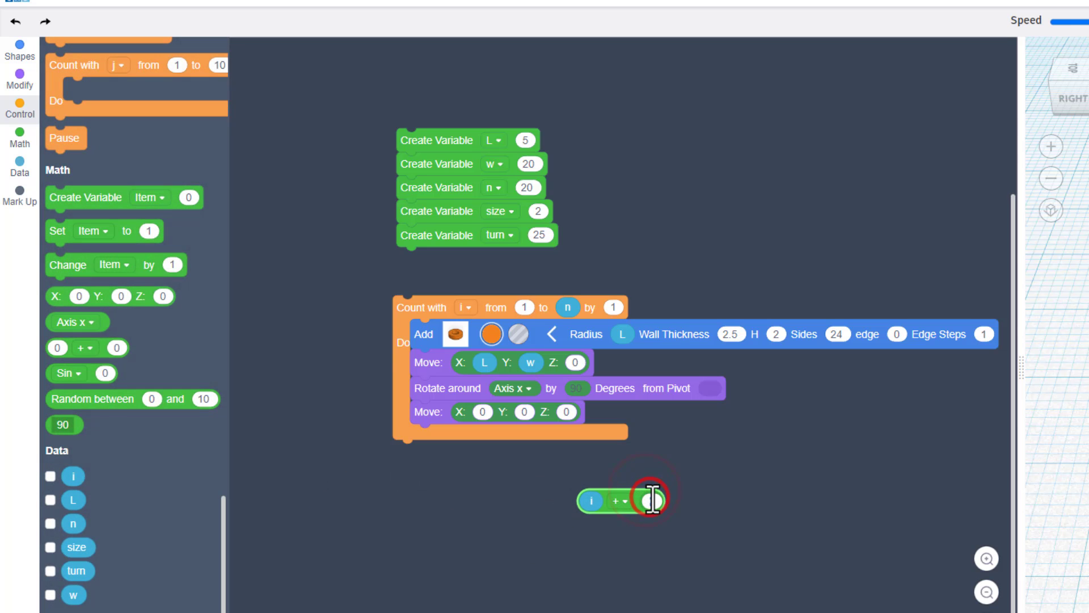
type("1.2")
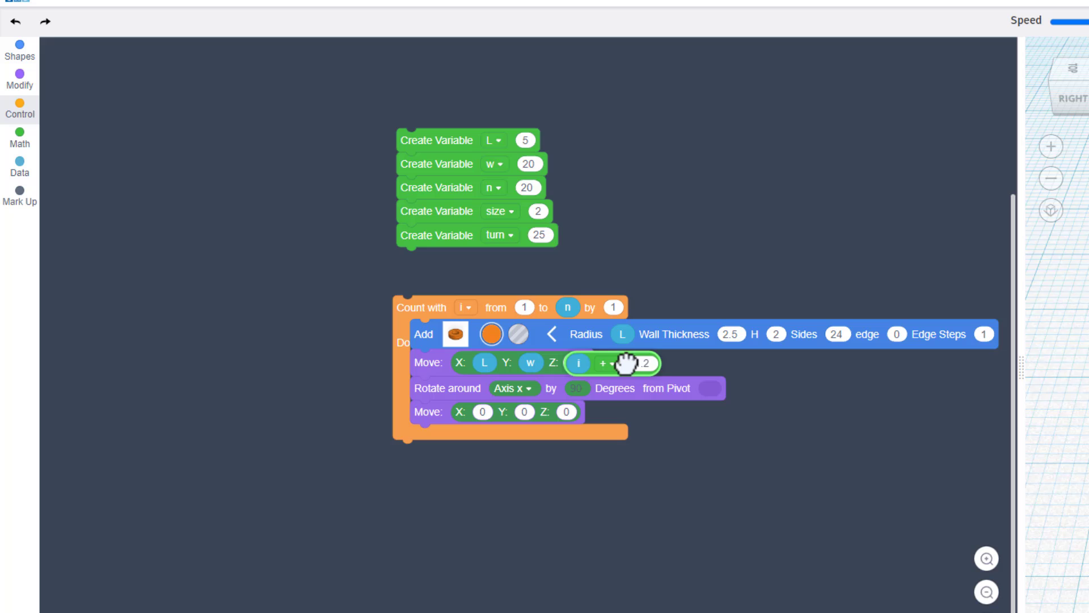
left_click_drag(604, 363, 639, 481)
type("30")
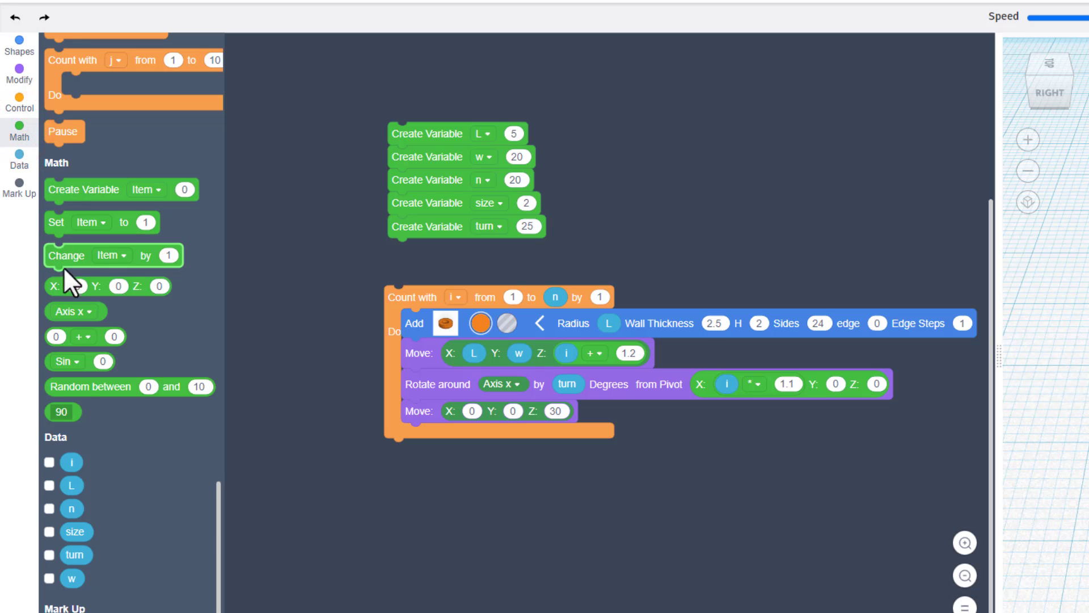
Attach a Change block at the loop's end that grows size by i × 1.2.
left_click_drag(66, 255, 423, 441)
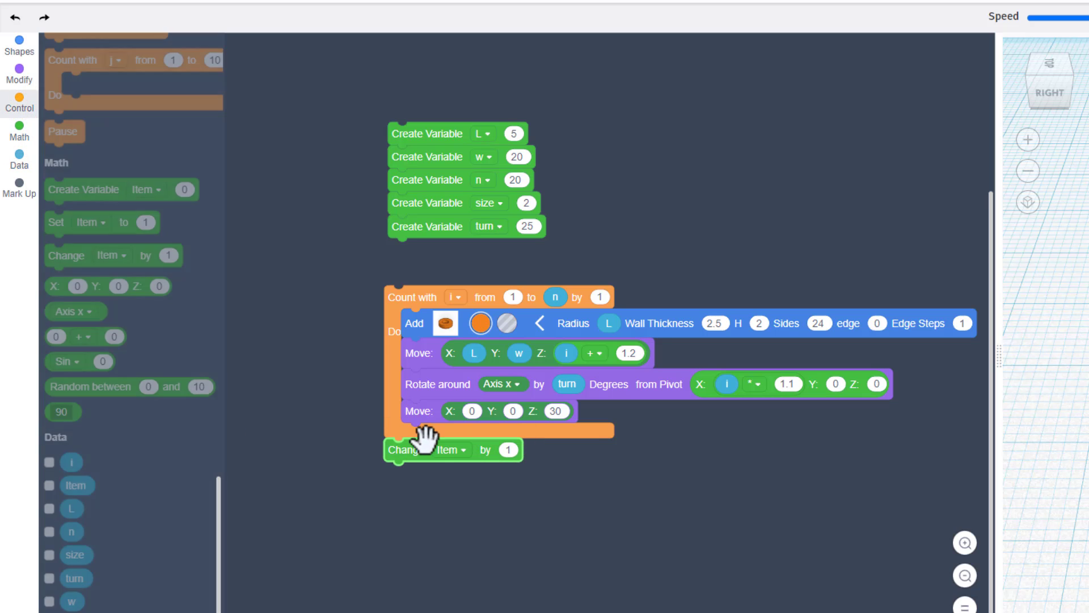
left_click_drag(399, 449, 451, 434)
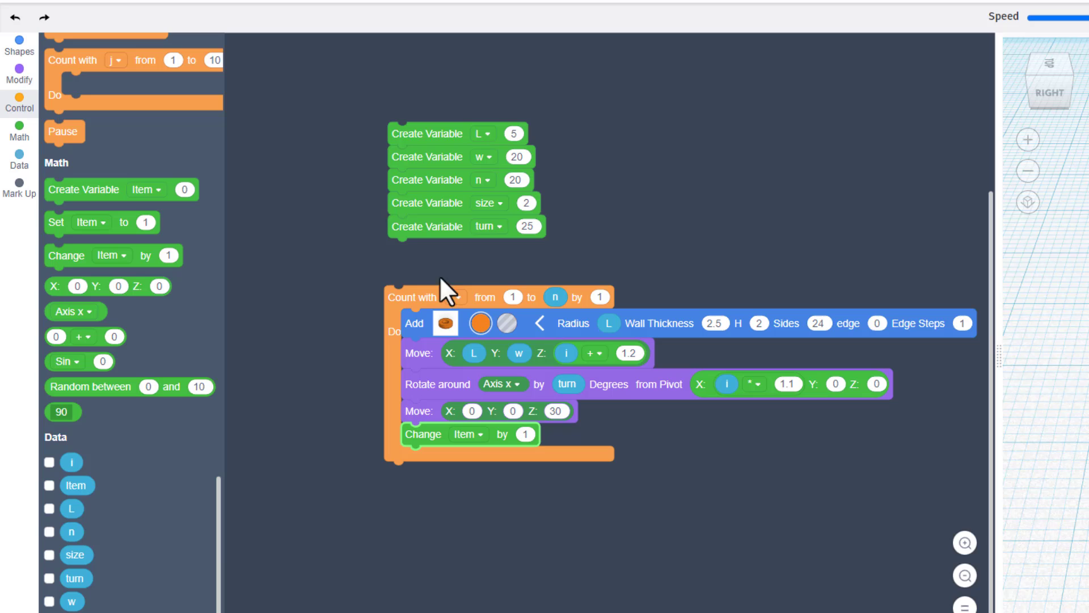
left_click(468, 433)
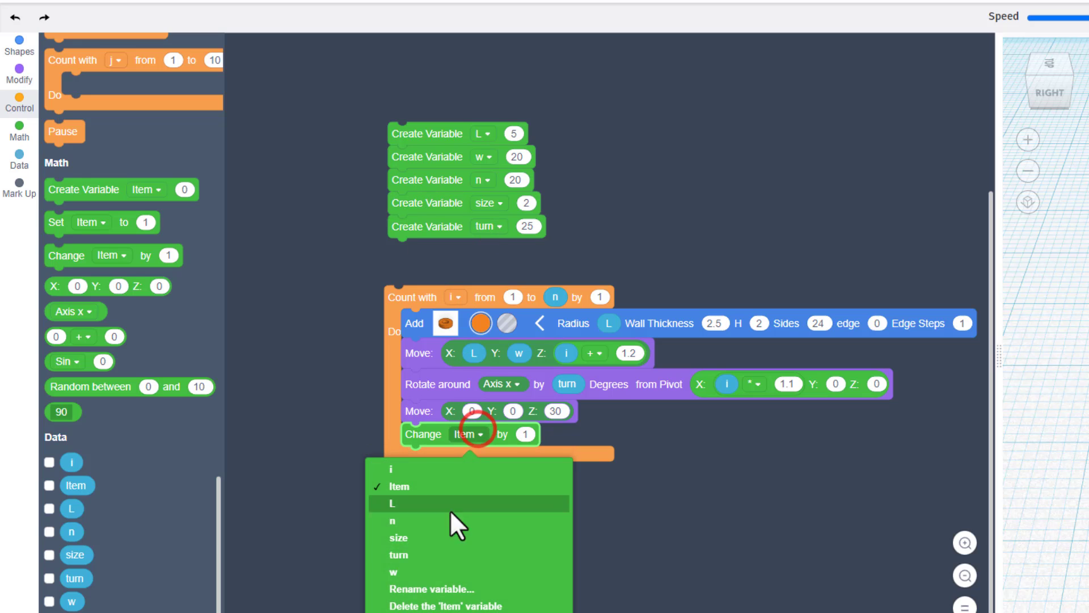
left_click(400, 538)
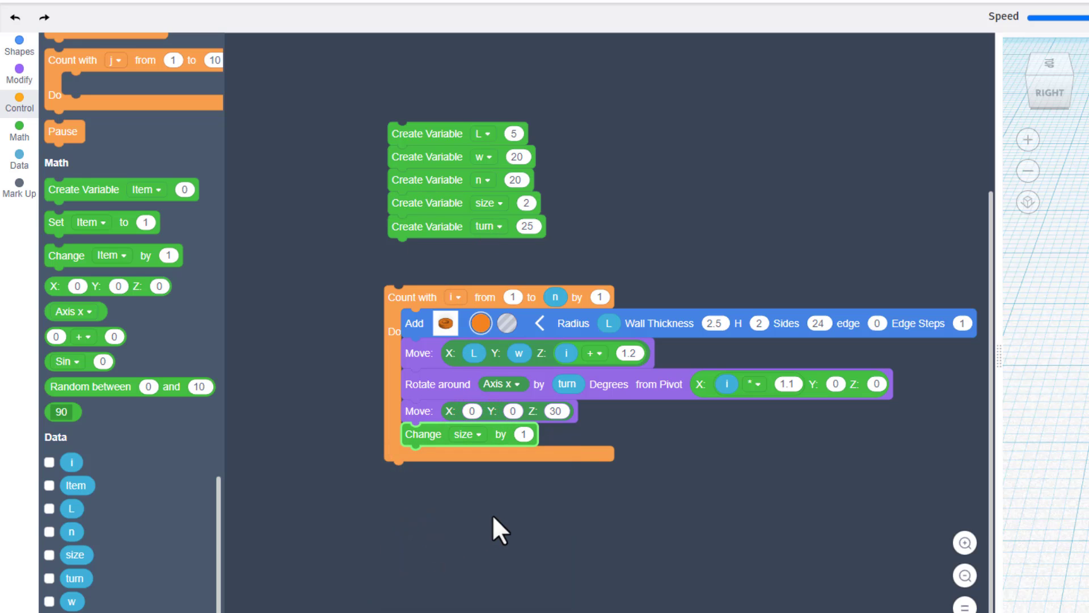
mouse_move(769, 393)
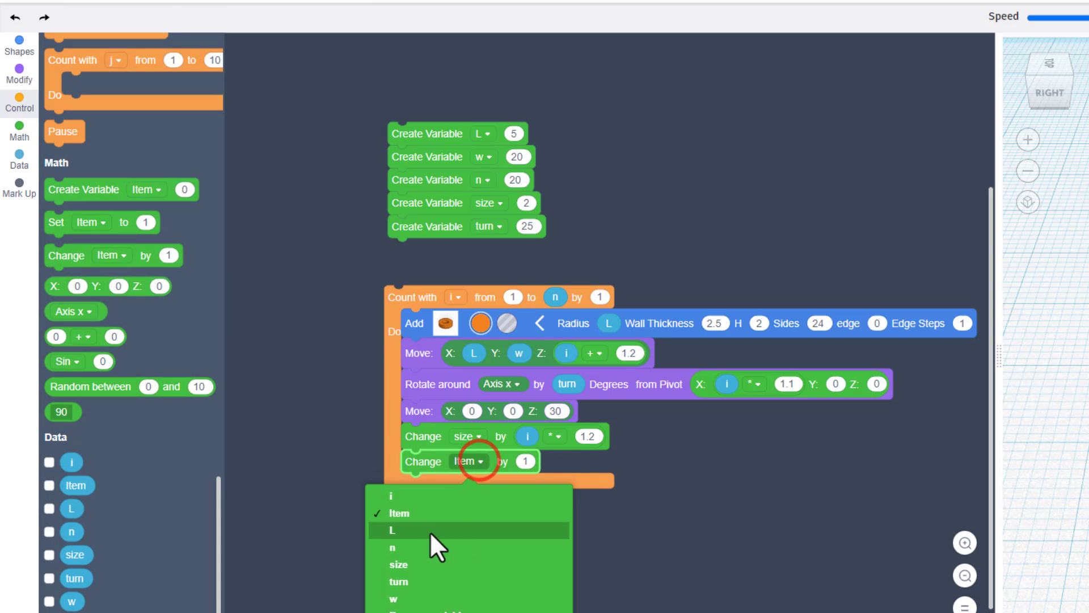
Add Change blocks growing L by 1 and w by 3, plus one for turn.
left_click(392, 528)
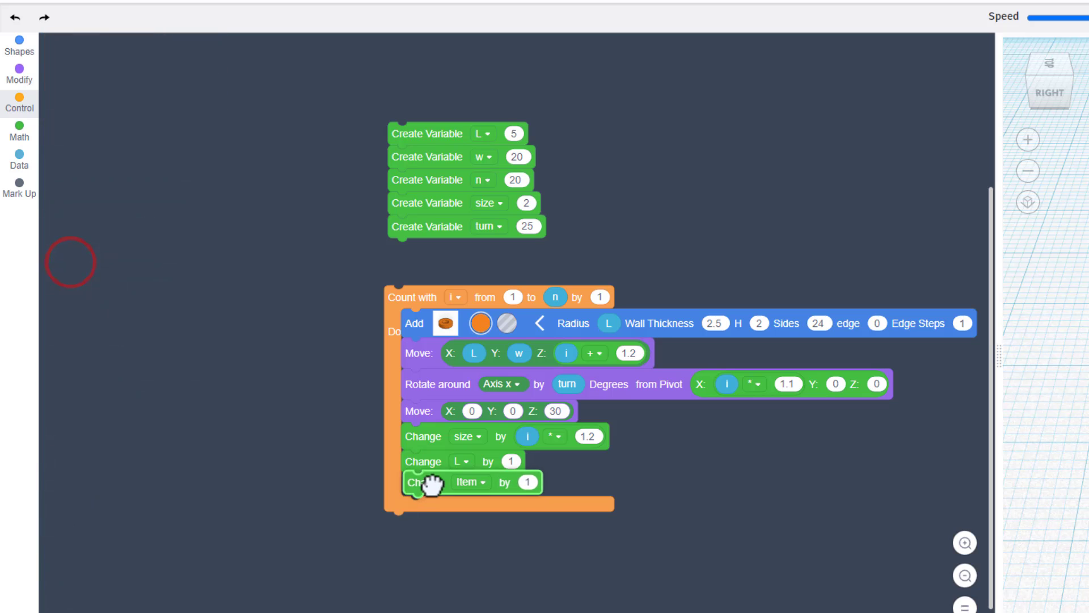
left_click(469, 481)
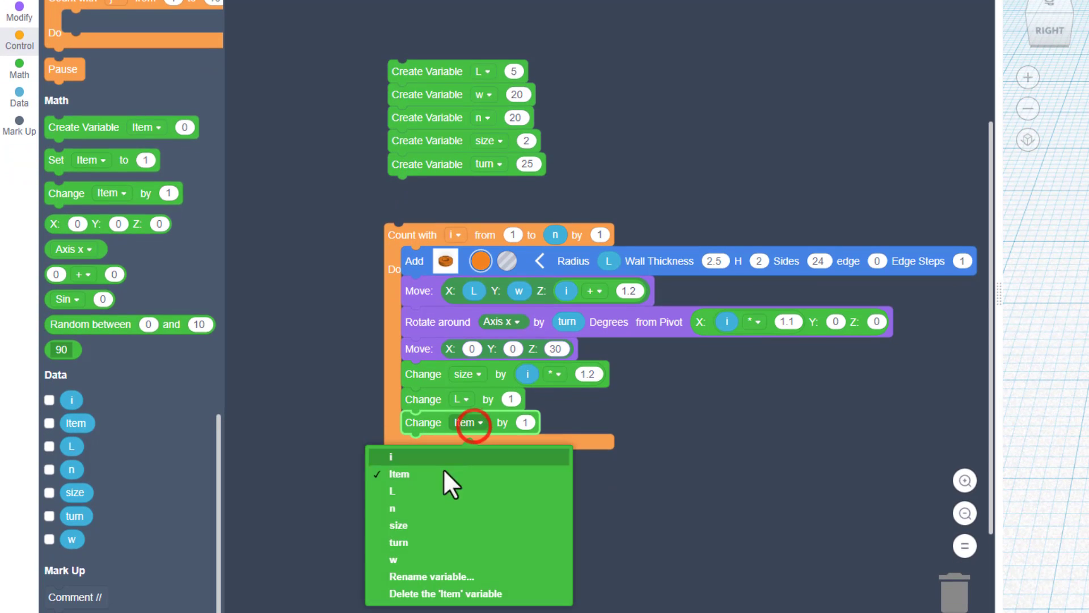
left_click(397, 560)
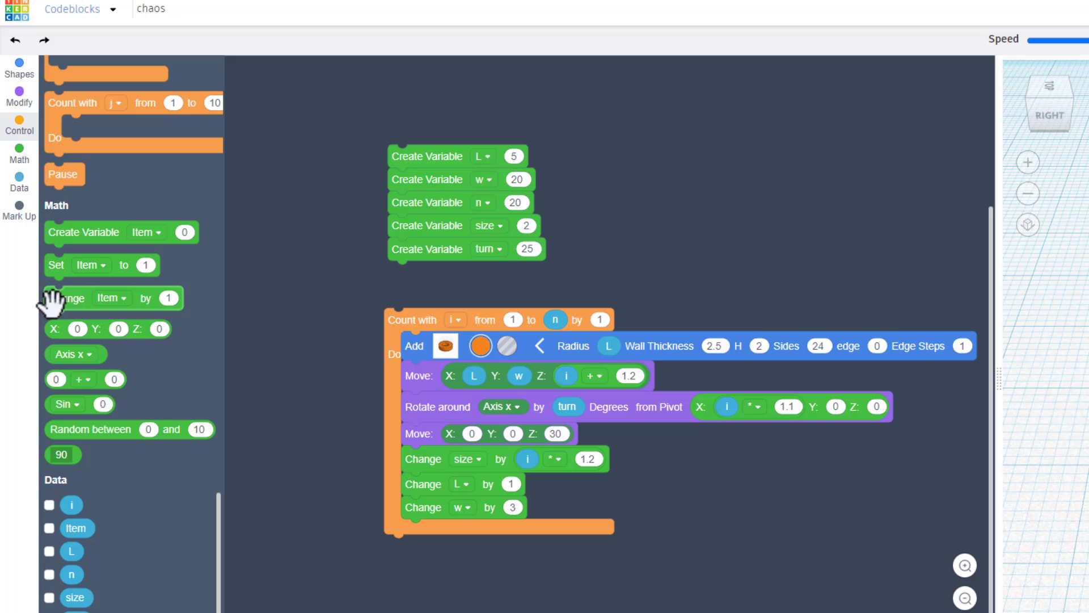
left_click(470, 452)
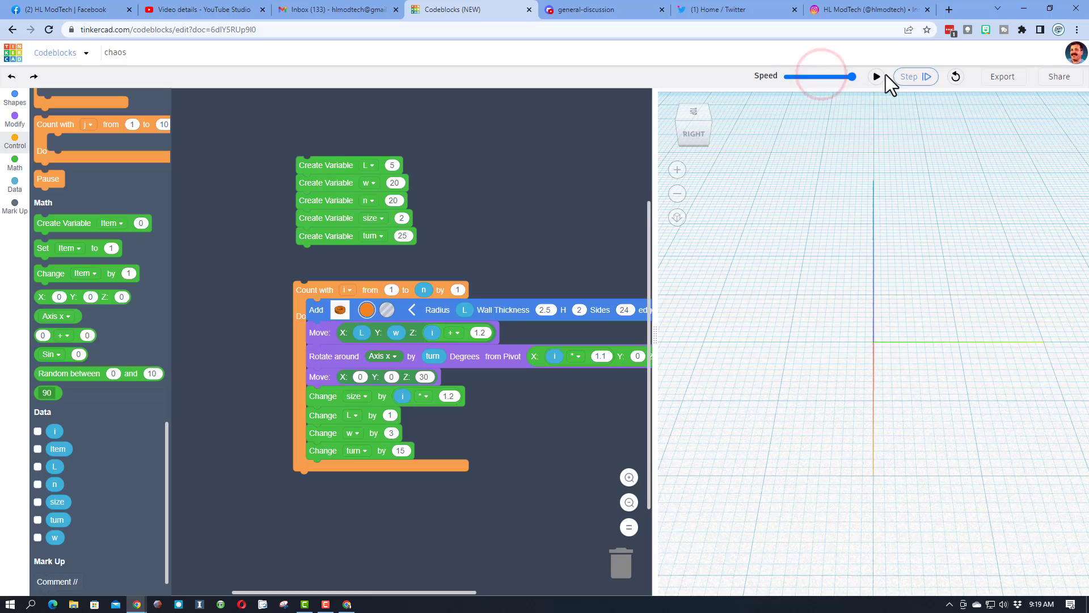
Run to build the ring arc, then rotate around the y axis and rerun for a swirl.
left_click(876, 76)
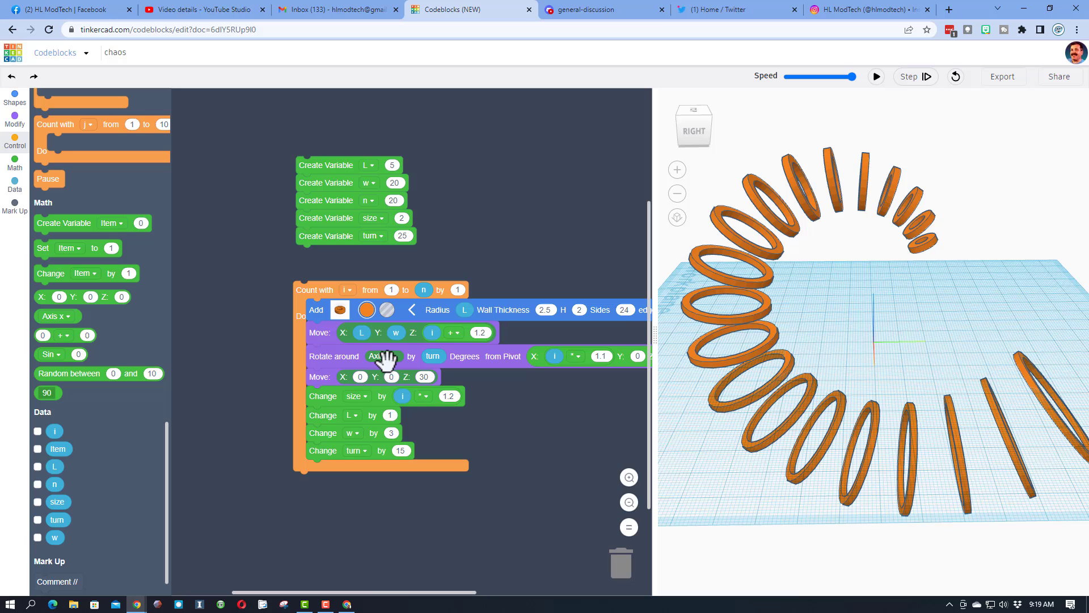
left_click(384, 356)
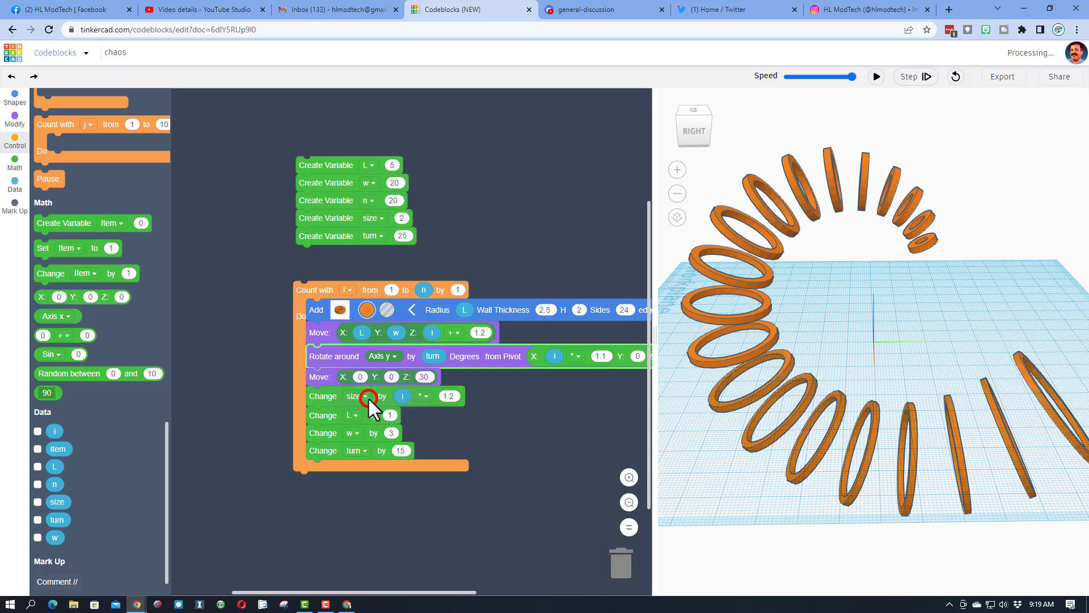
left_click(875, 76)
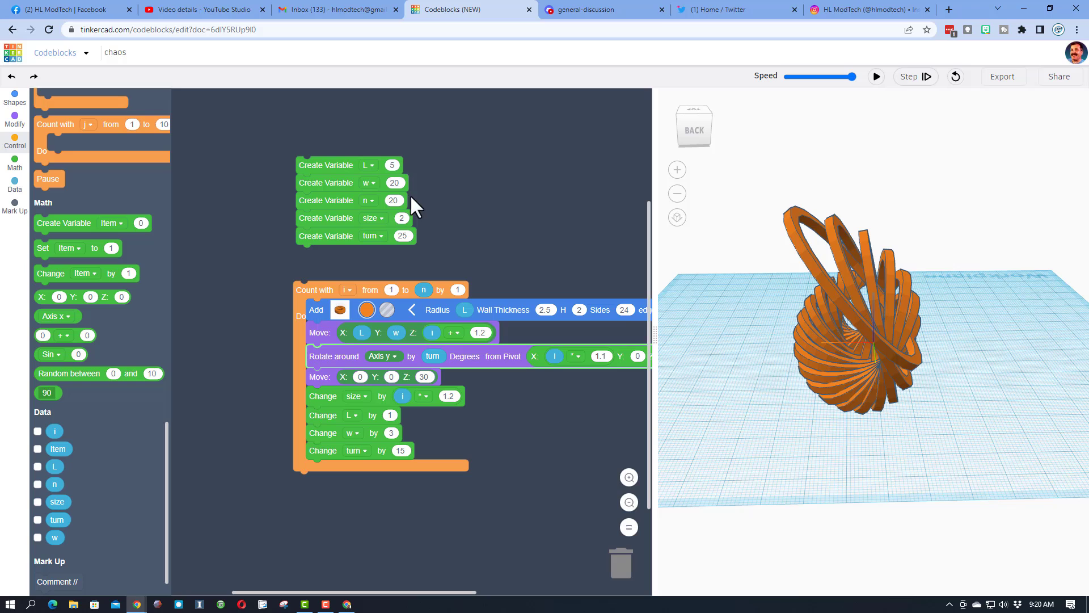
Start L at 3, change L by 2 each pass, and rerun for a vase-like swirl.
left_click(392, 166)
type("3")
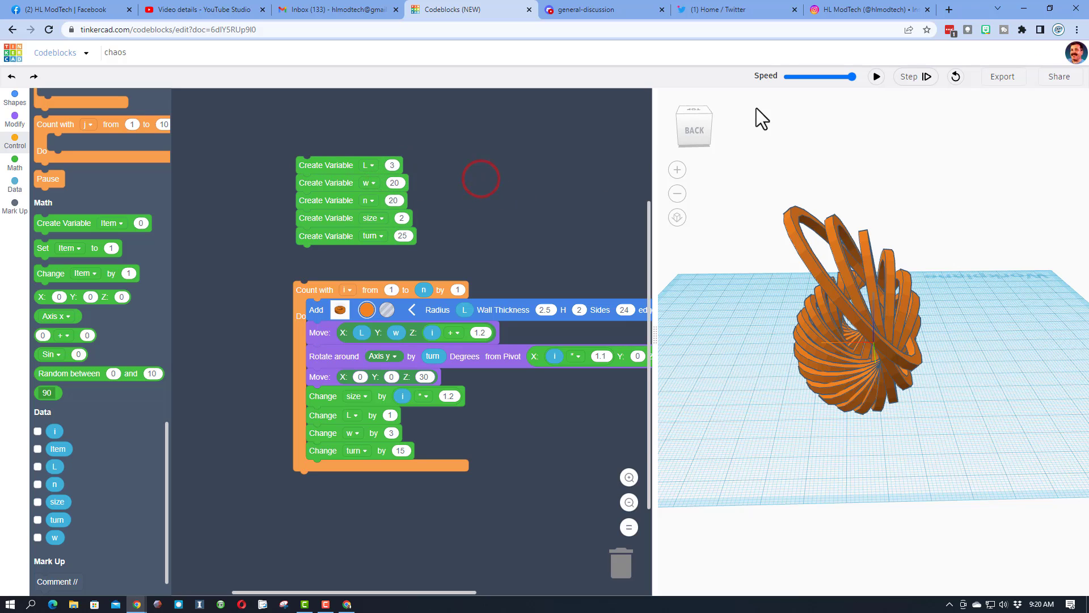
left_click(875, 76)
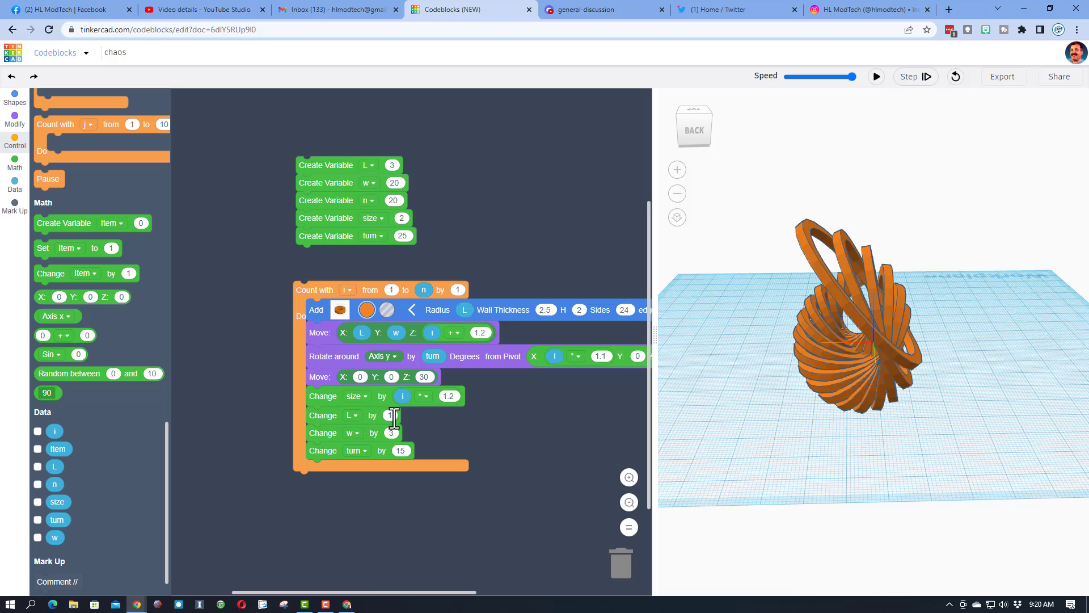
type("2")
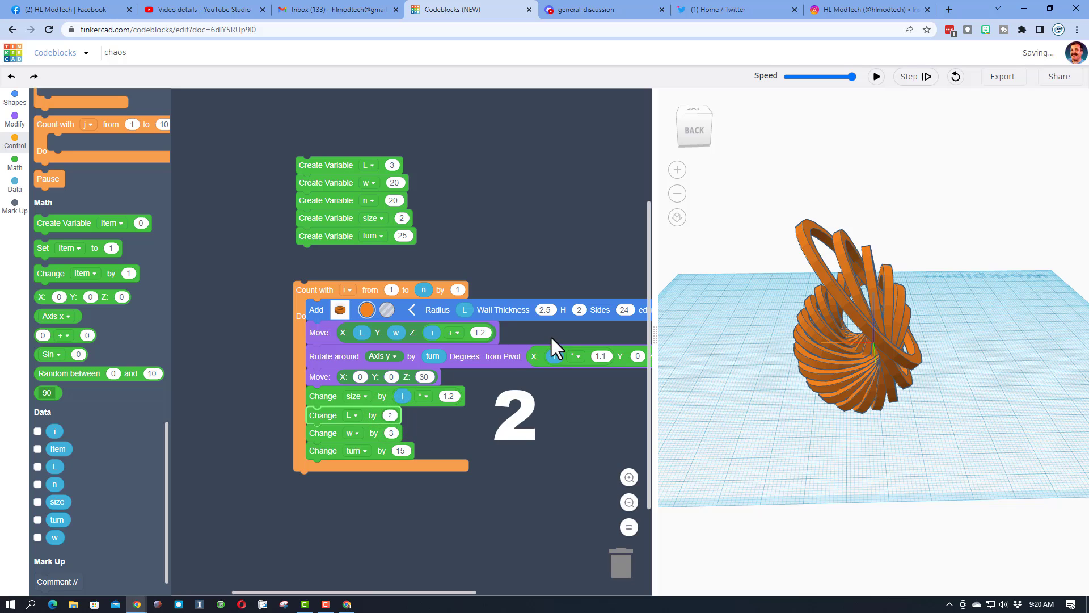
left_click(876, 76)
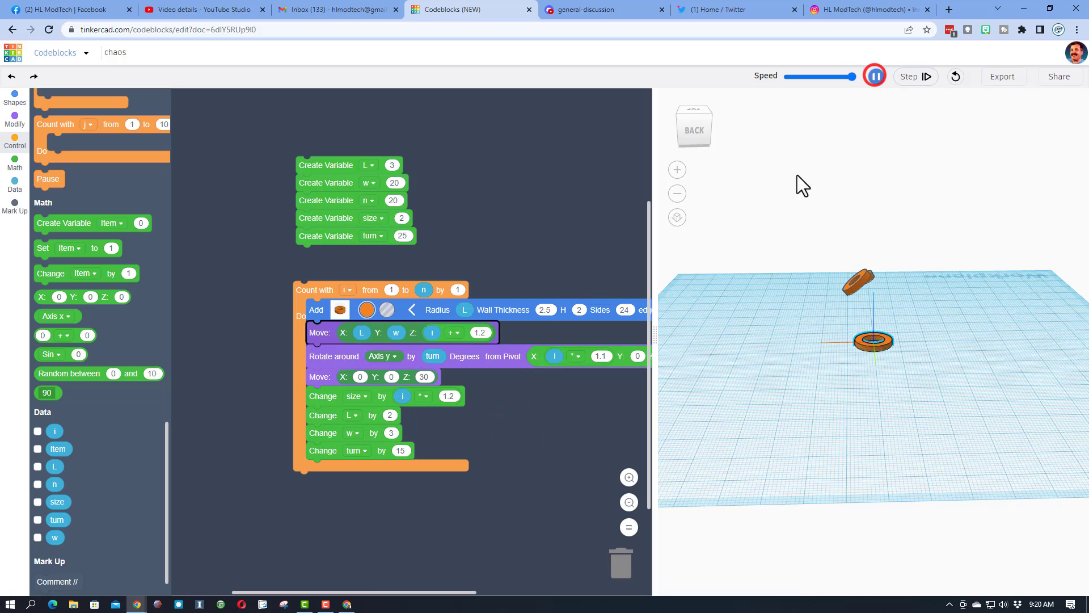
left_click(875, 76)
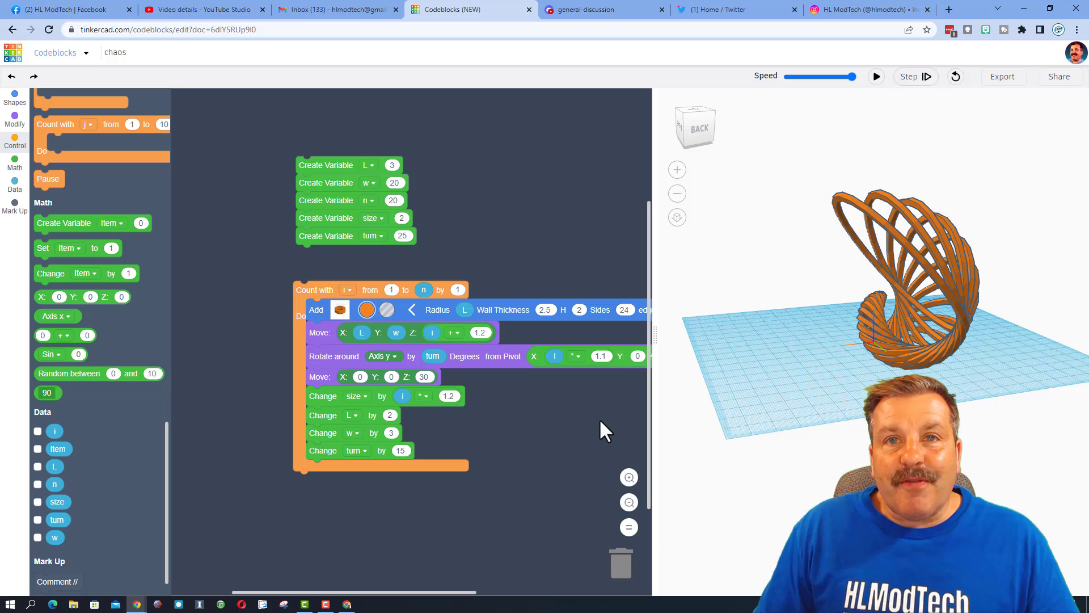
mouse_move(329, 180)
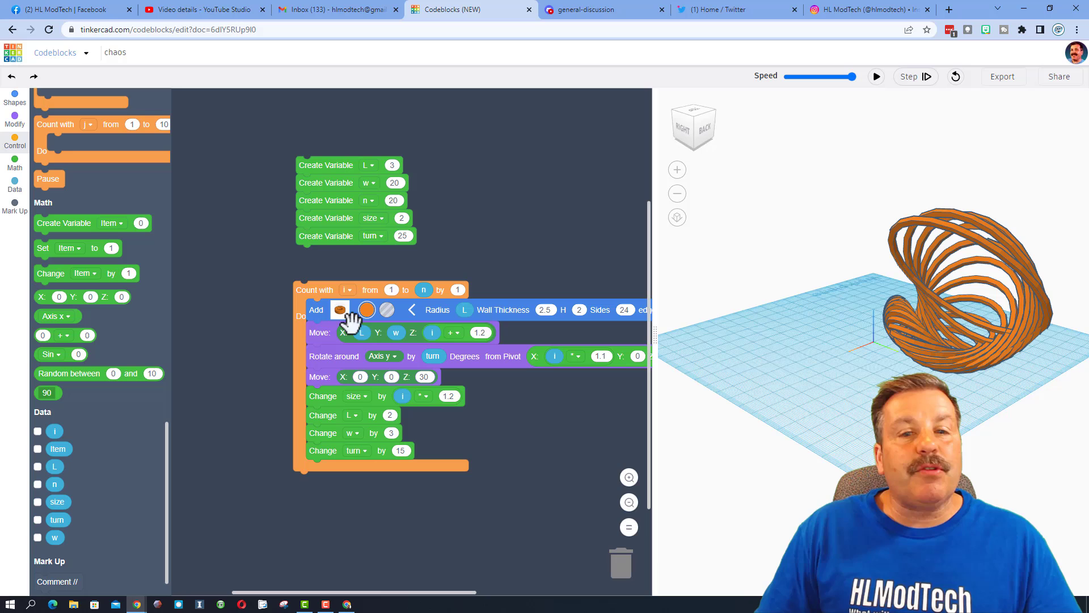
mouse_move(461, 338)
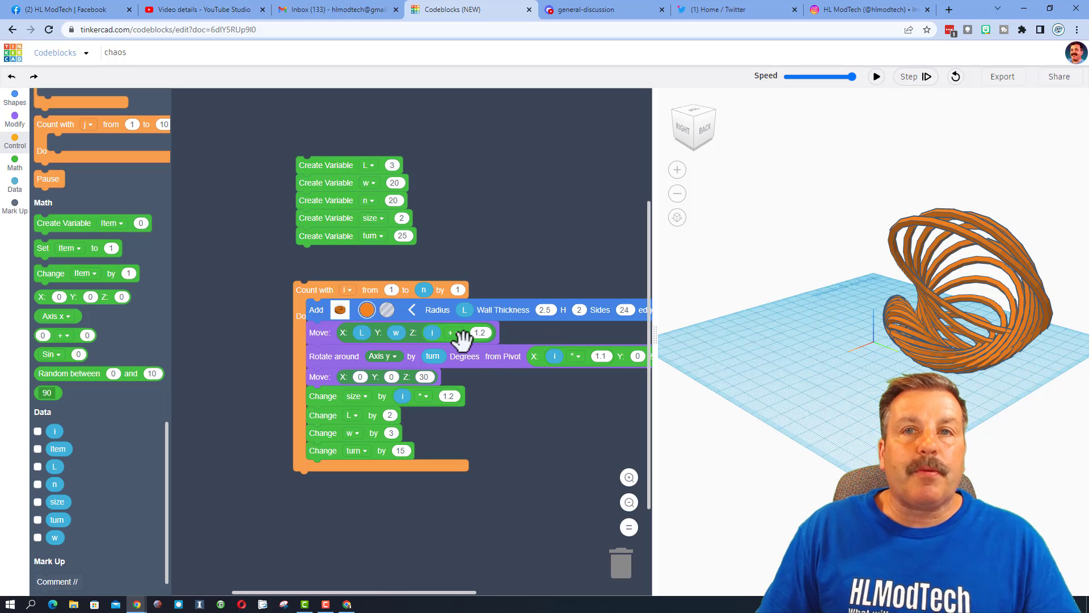
Rotate around the z axis instead and rerun, fanning the rings into a flat spiral.
left_click(383, 357)
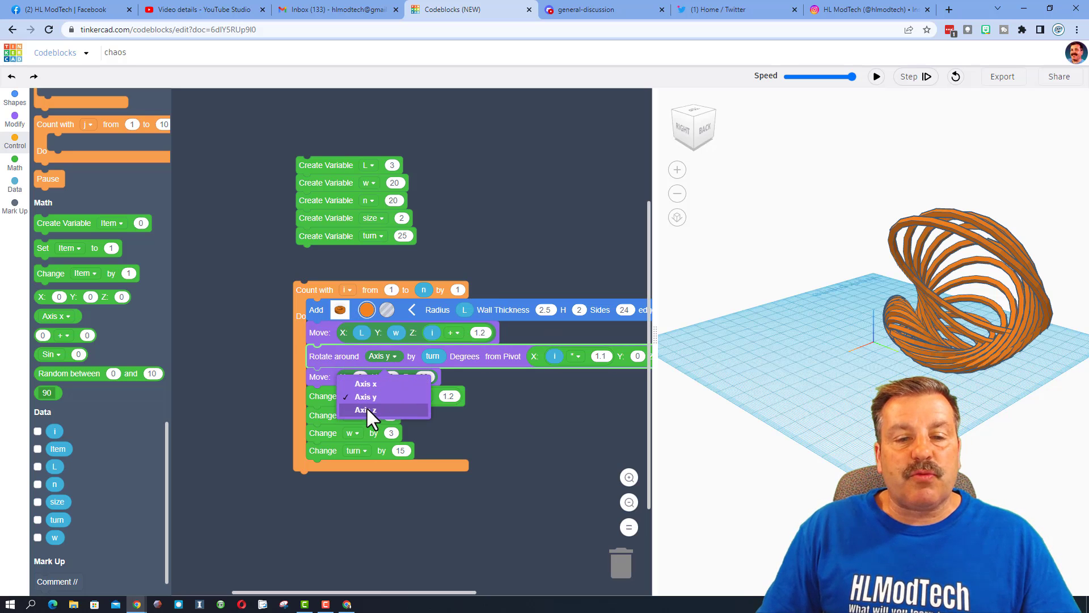
left_click(363, 409)
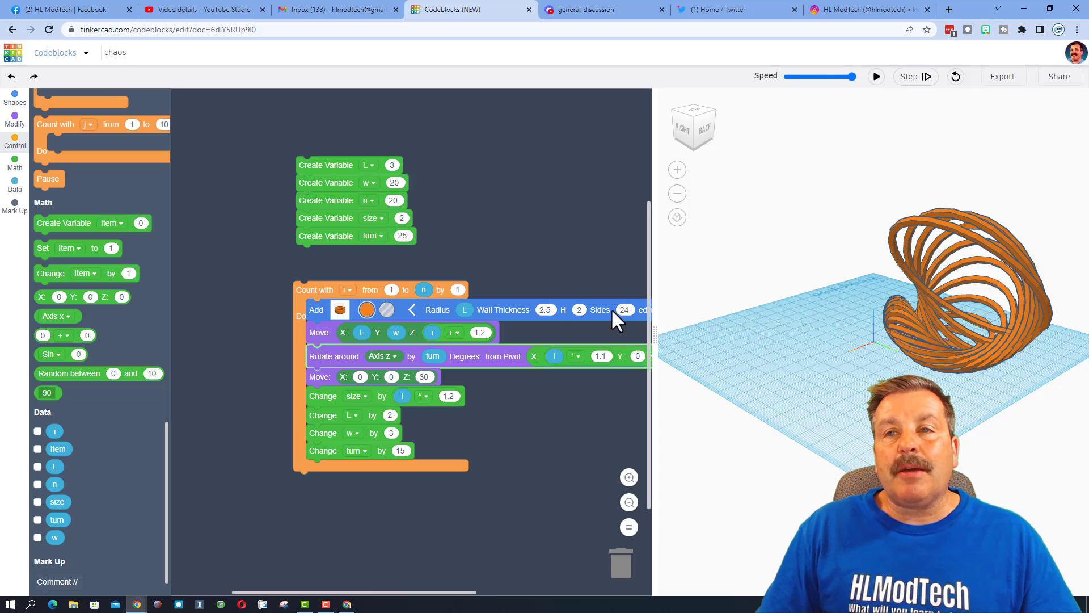
left_click(876, 76)
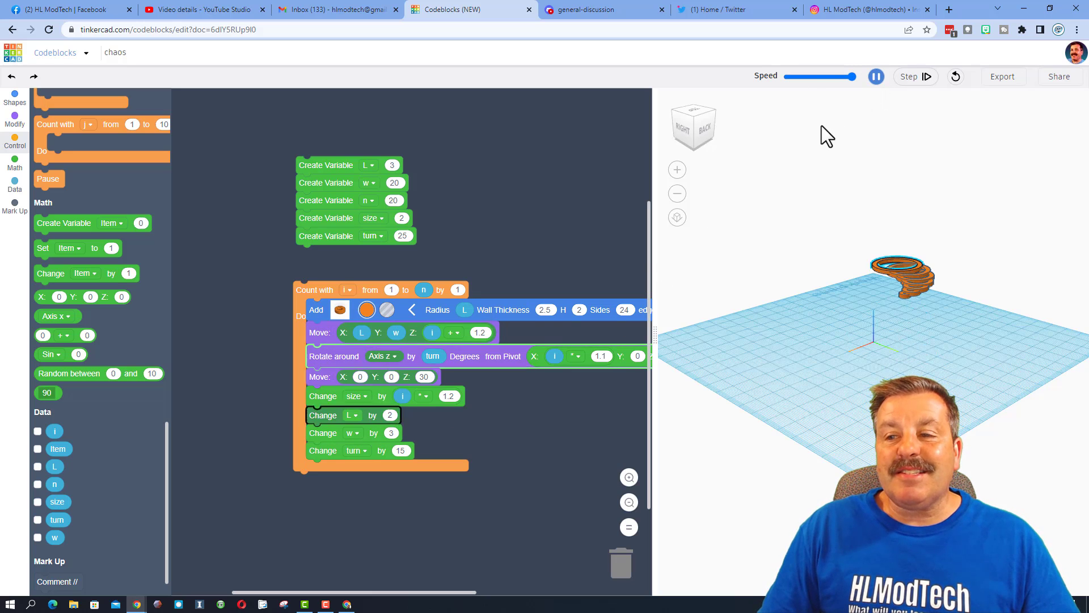
left_click(876, 76)
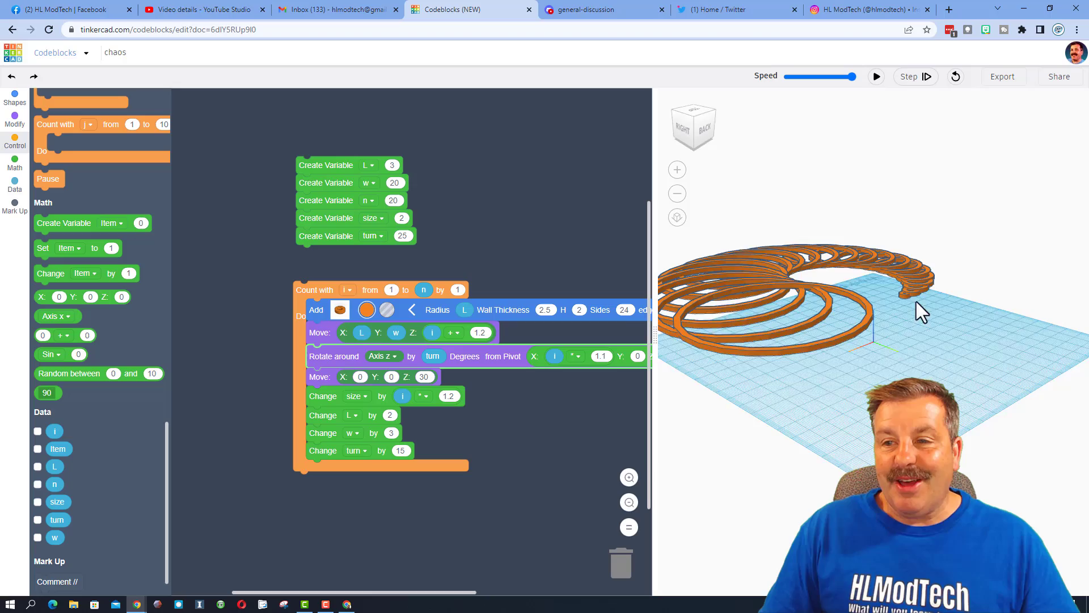